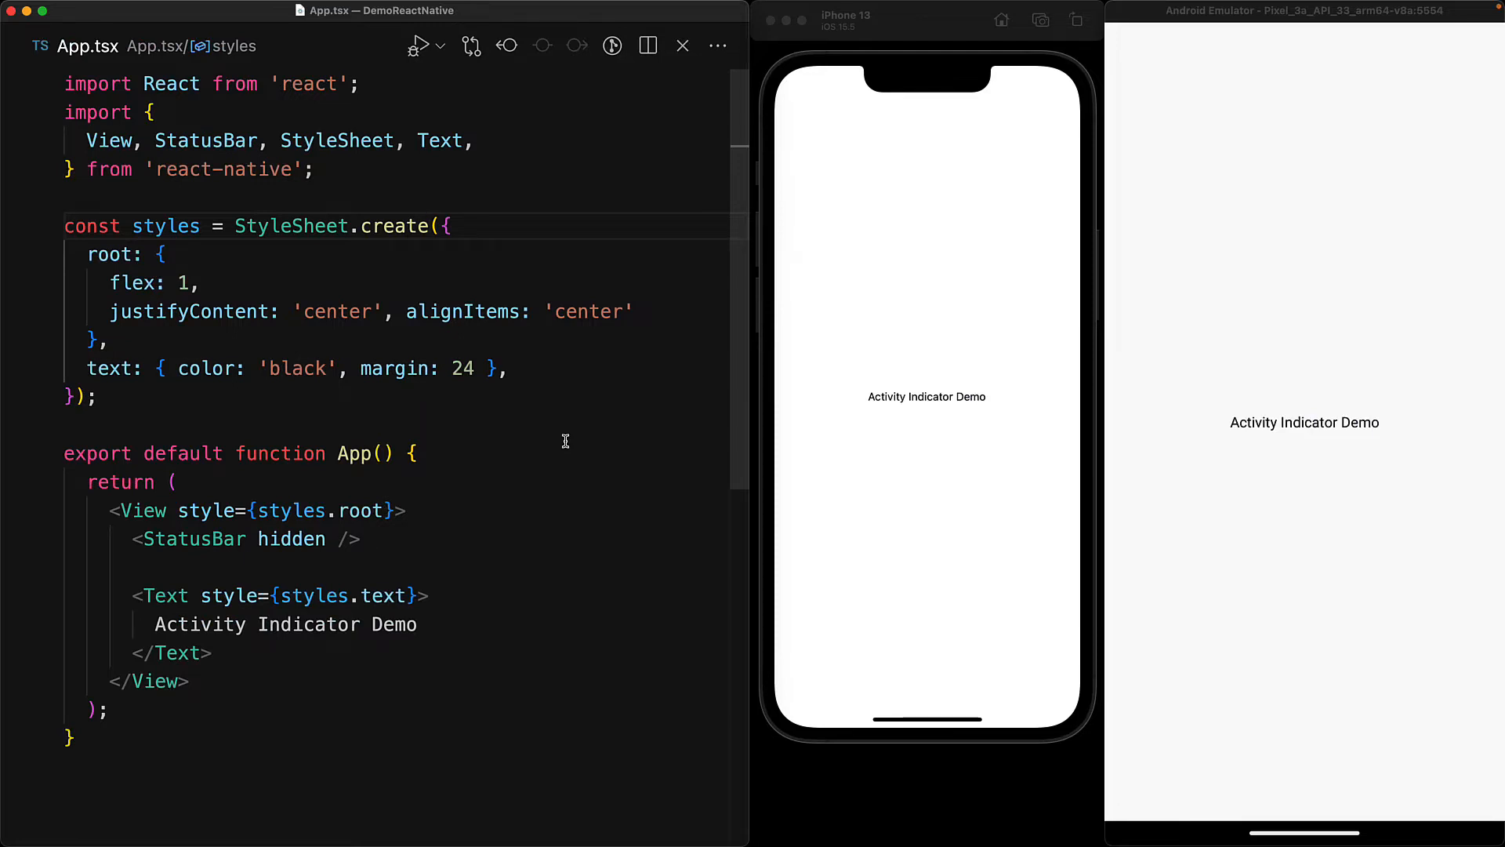
Open a blank line after <StatusBar hidden /> in the App component
text(ActivityIndicator)
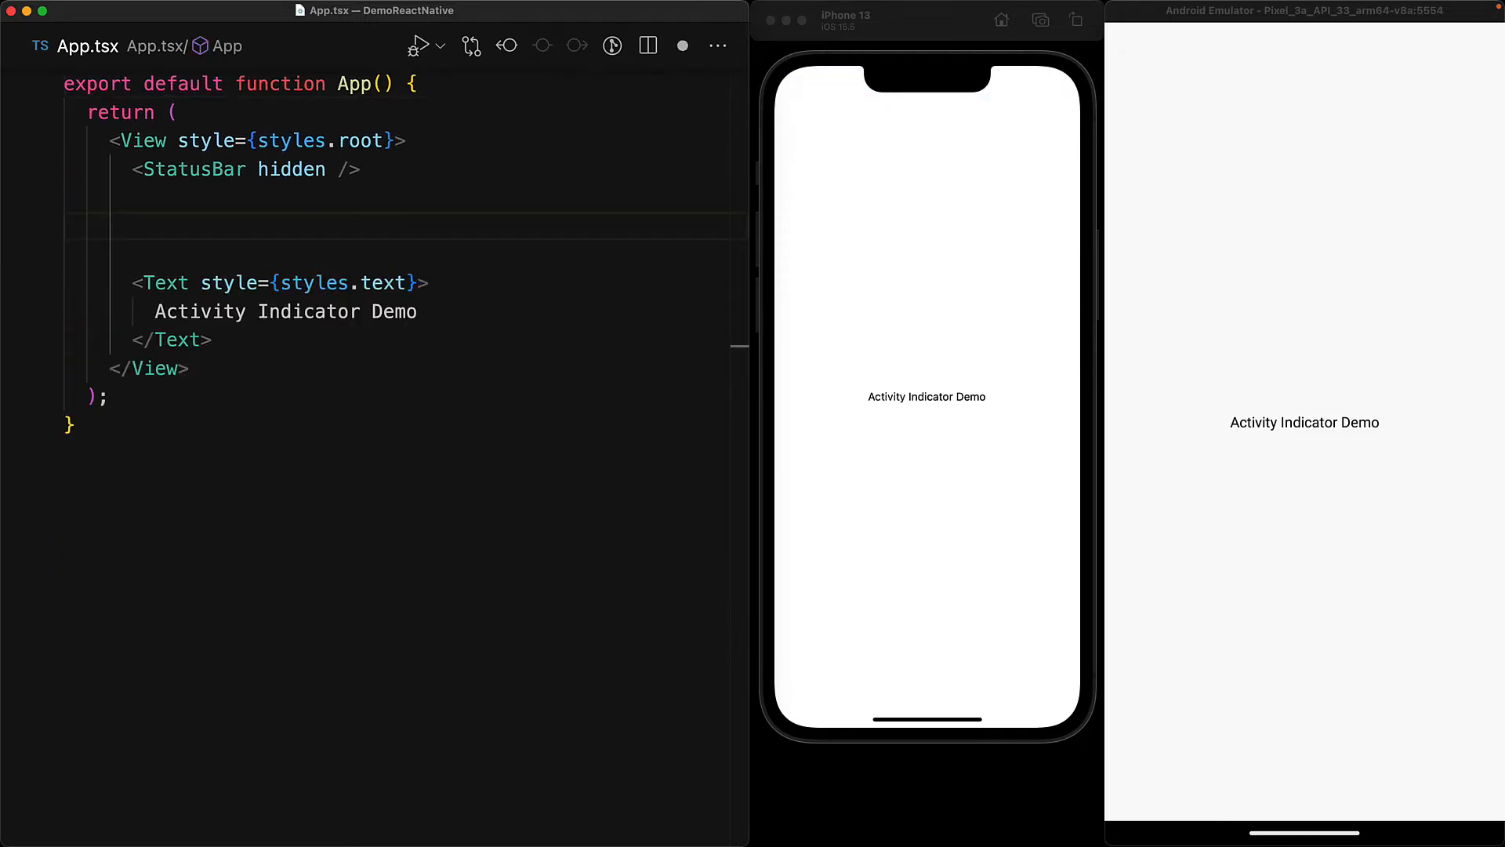
Insert <ActivityIndicator /> above the demo text and split the tag for props
text(<ActivityIndicator />)
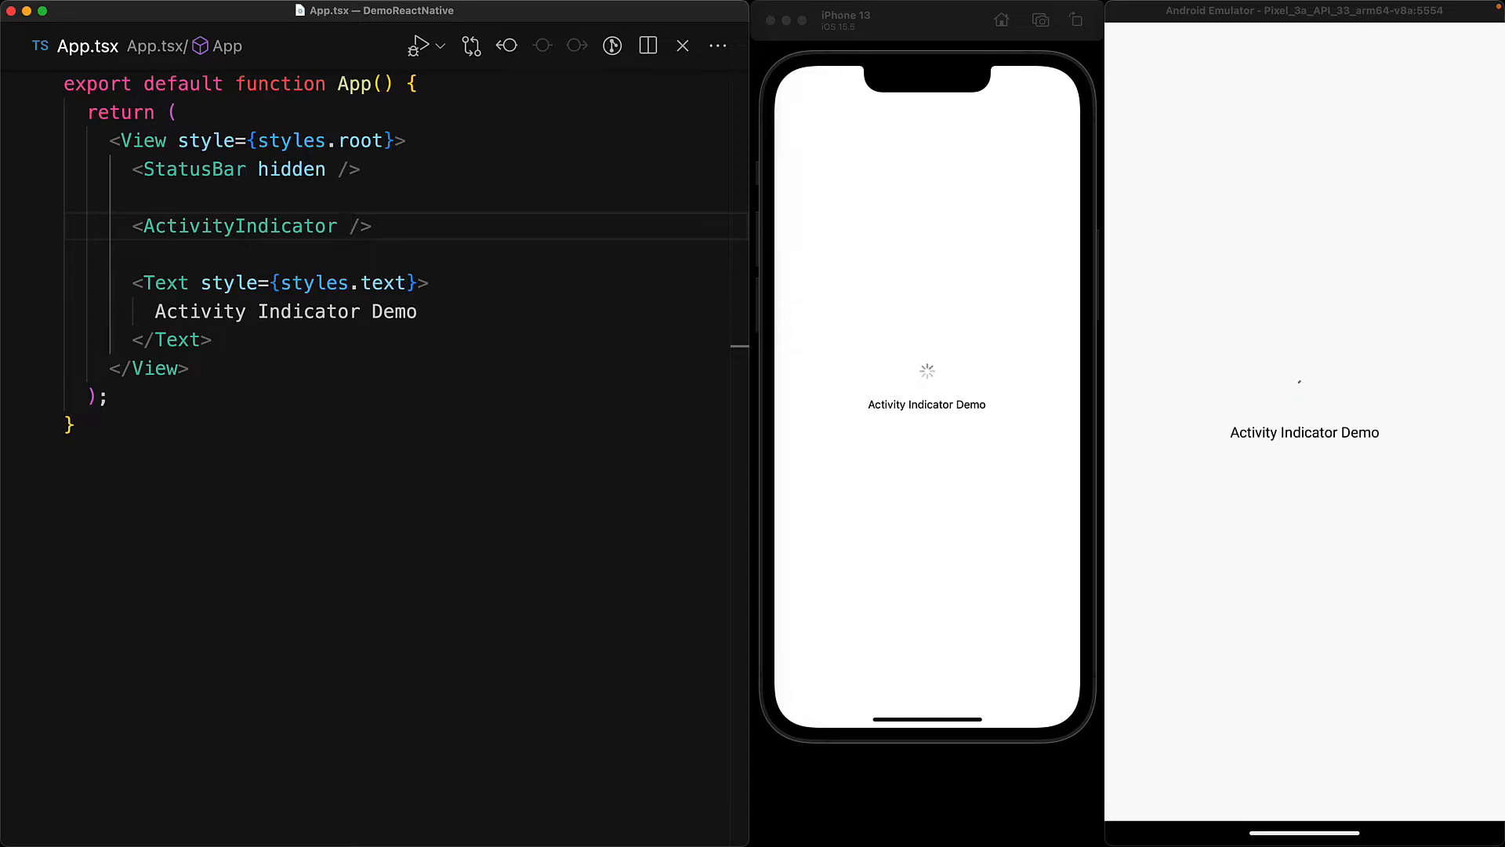
key(Enter)
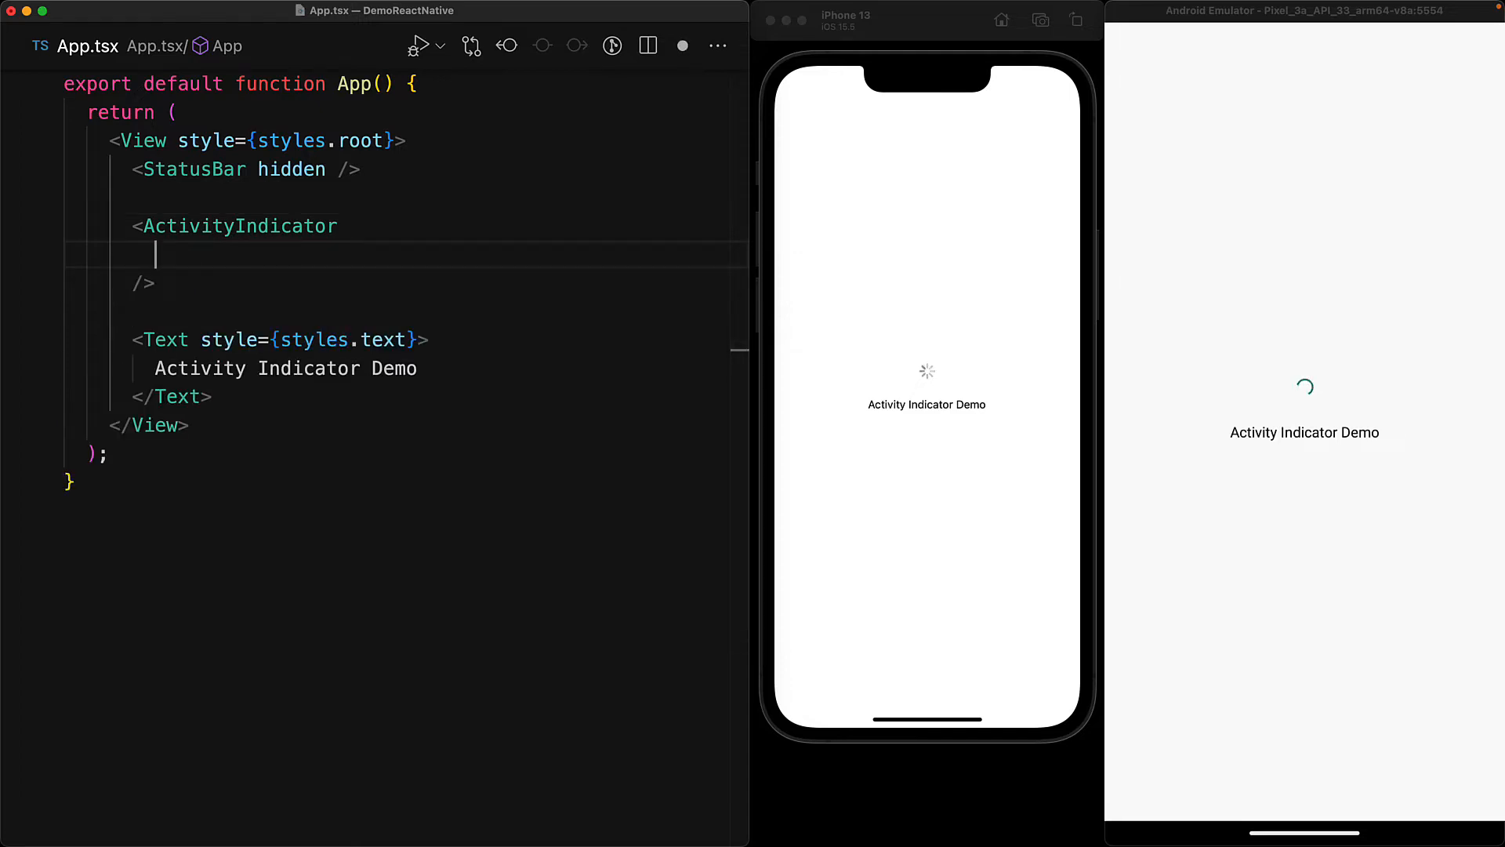
Add animating={true} to the ActivityIndicator, then change it to false
text(animating=)
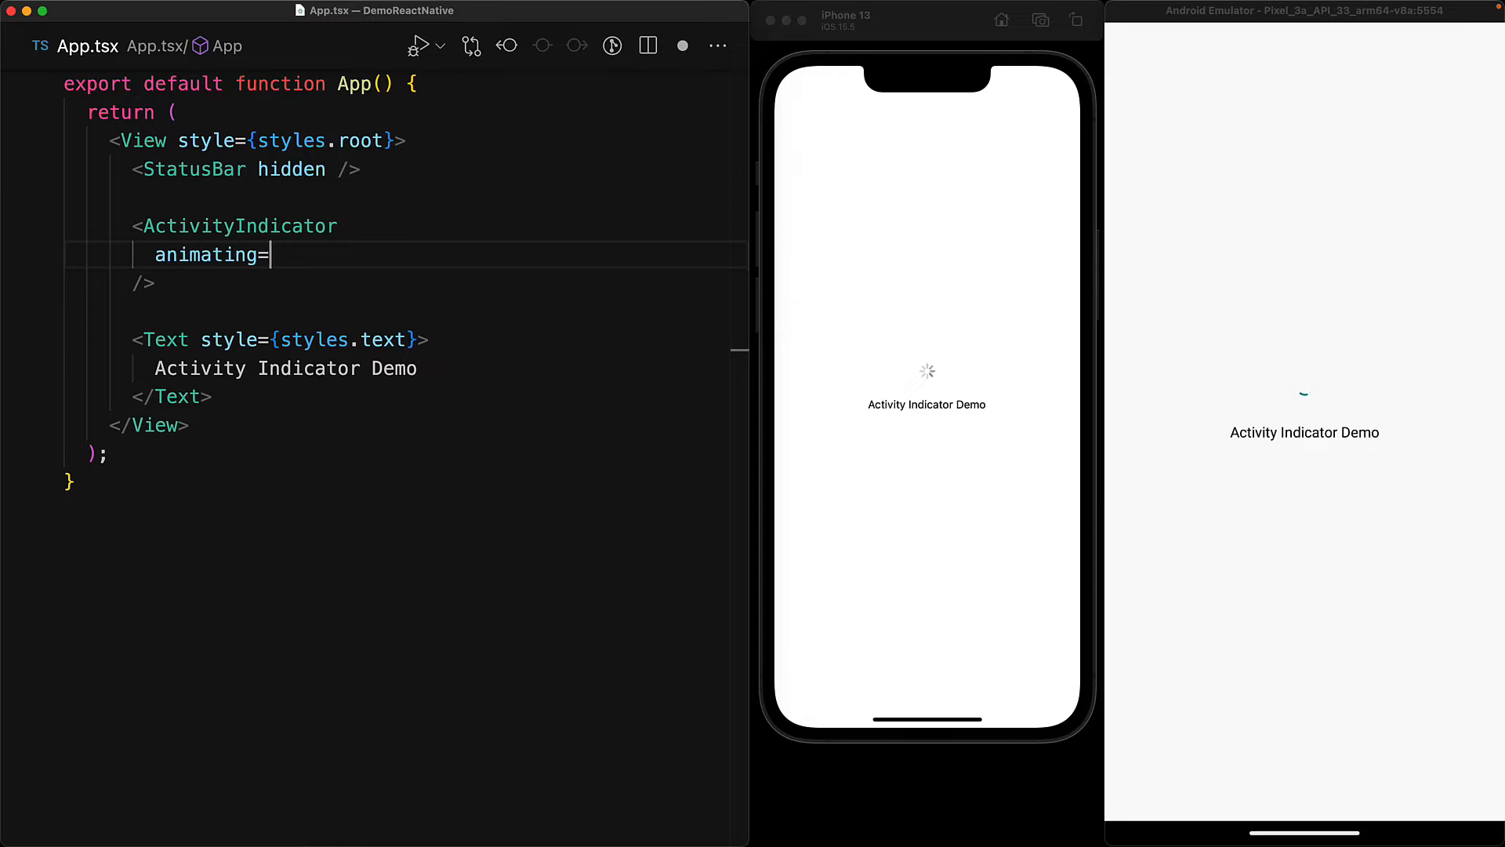
text({true})
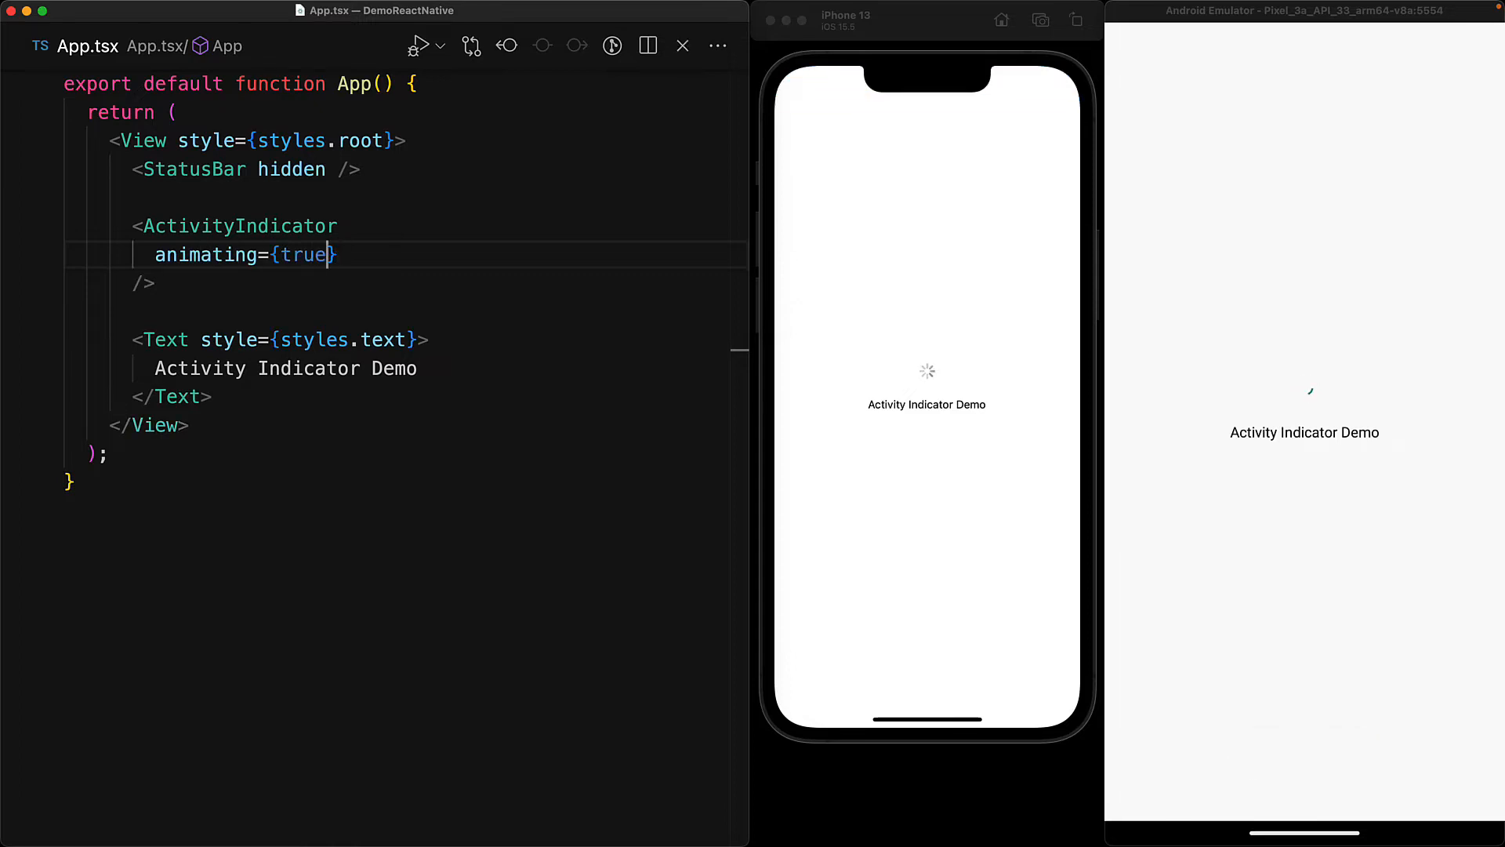
text(false)
text(color="#189)
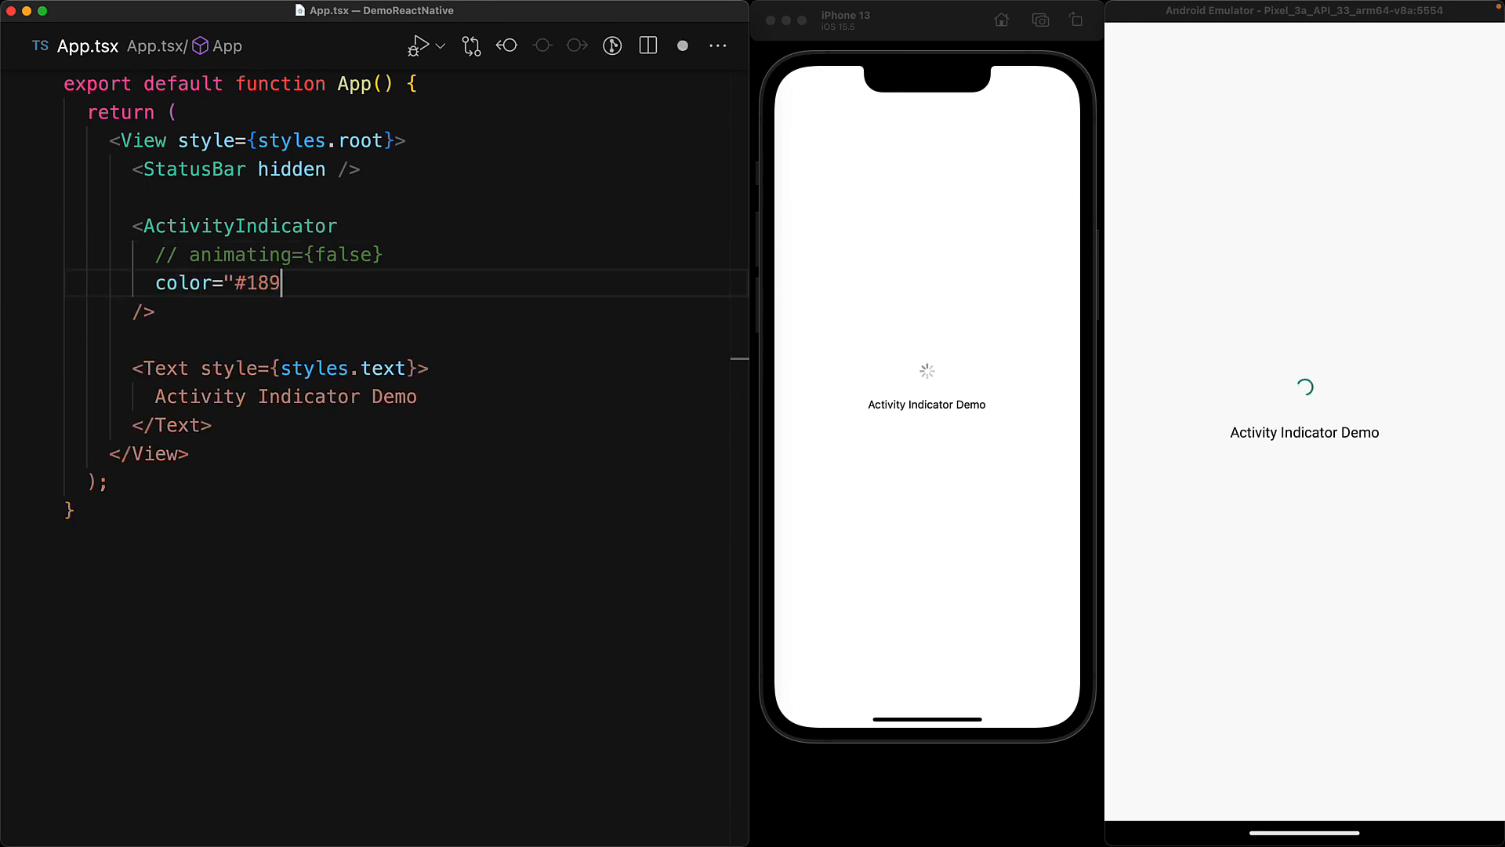
Finish color="#1893F8", then replace it with red #DE0F3F
text(3F8")
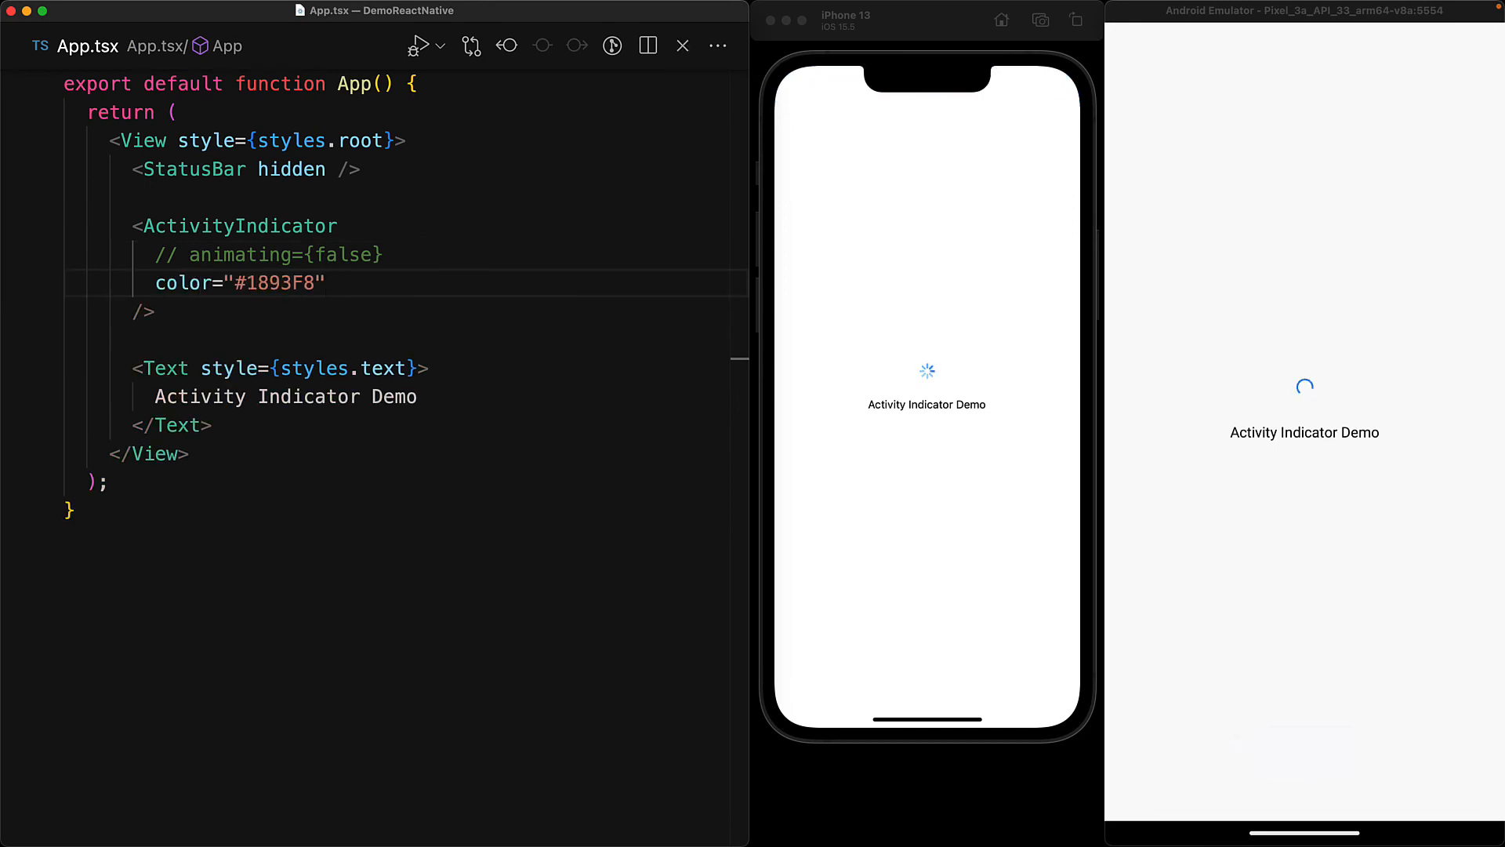
key(Backspace)
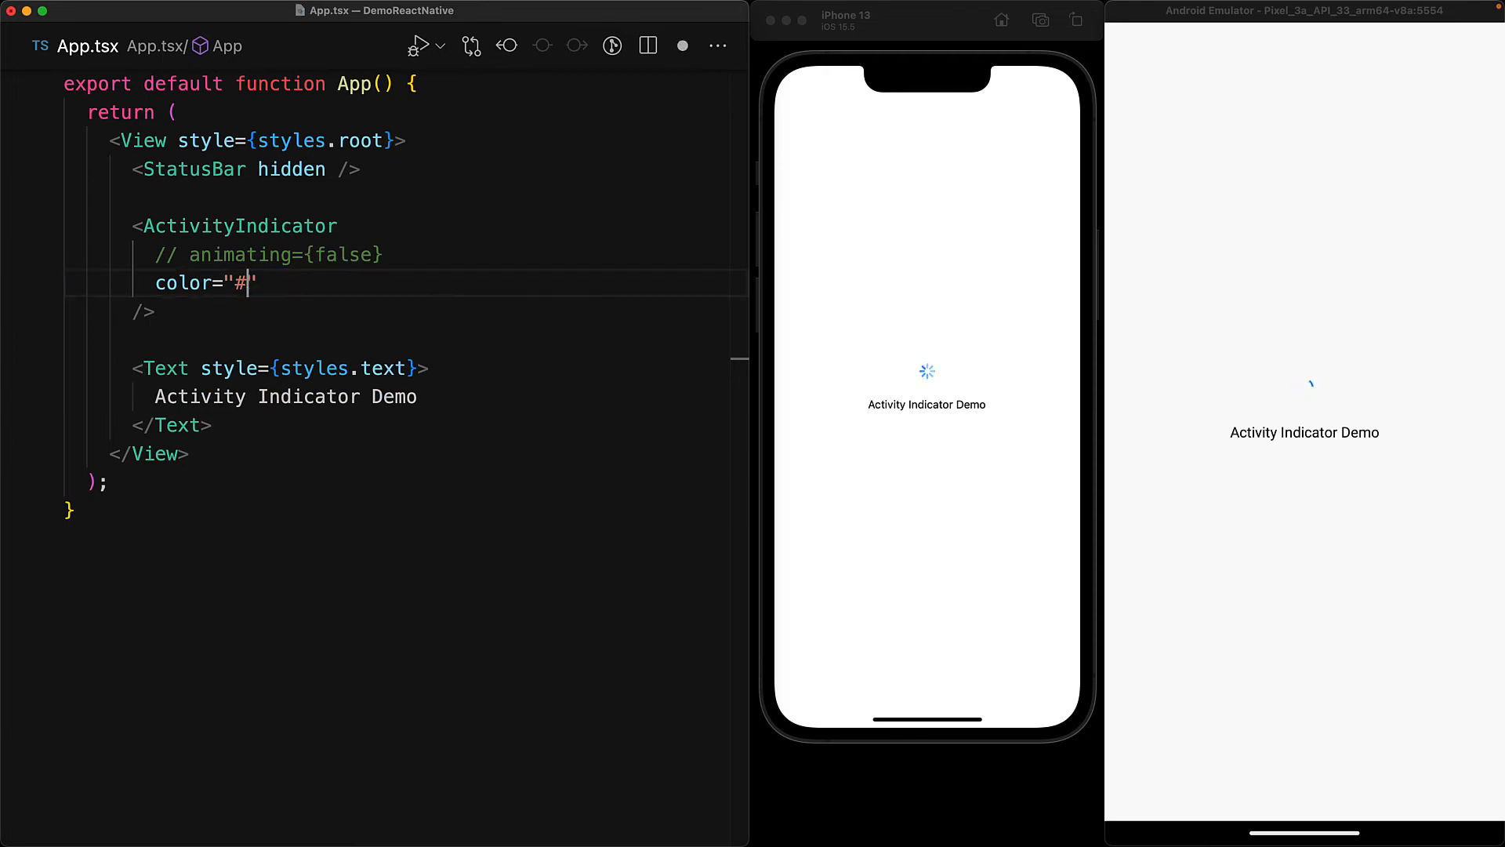
text(DE0F3F)
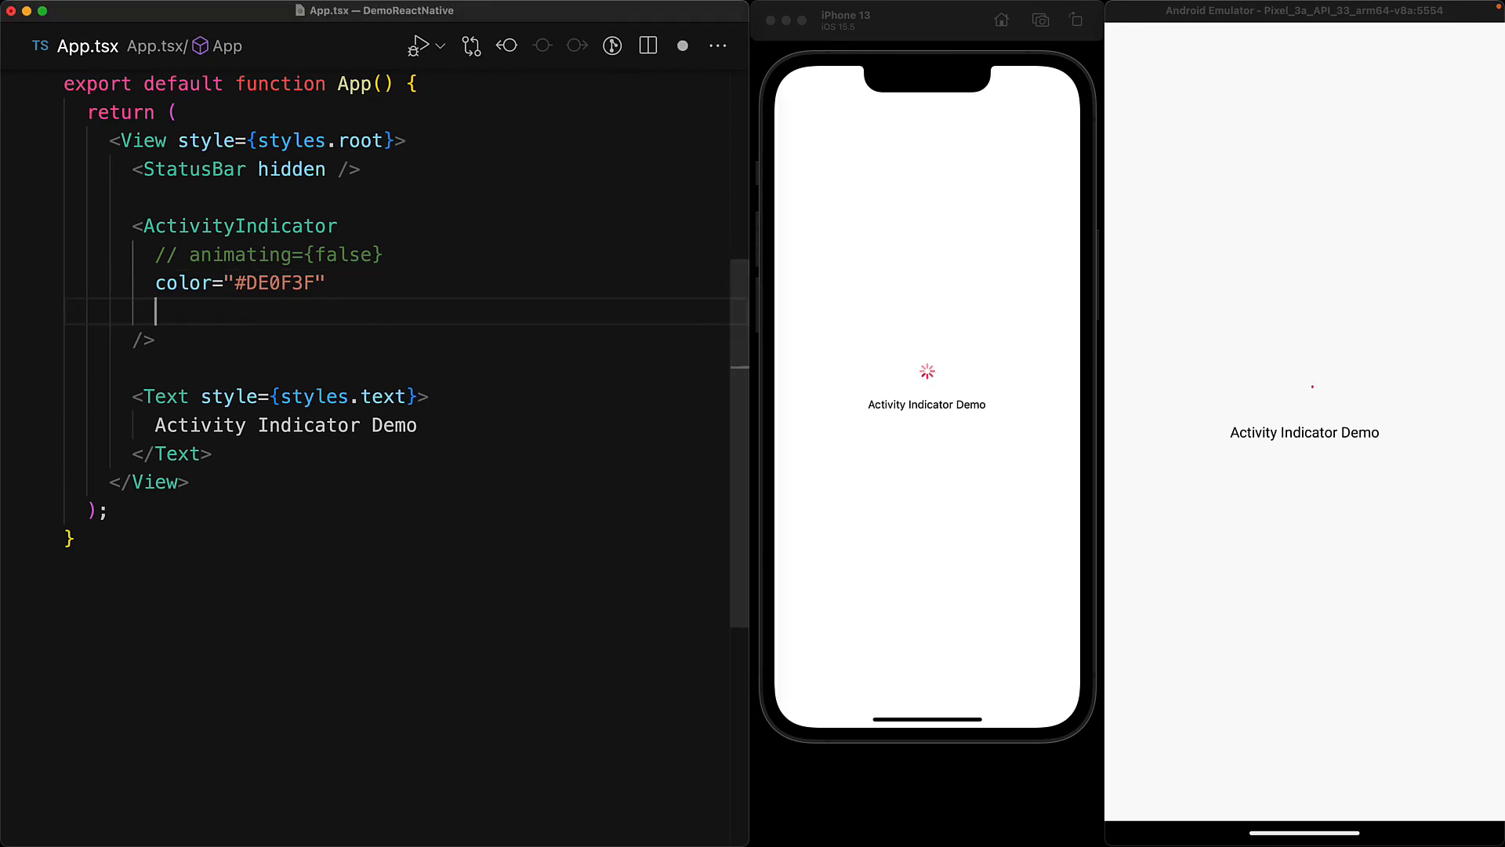
Add size="small" to the ActivityIndicator, then delete the value "small"
text(size="small")
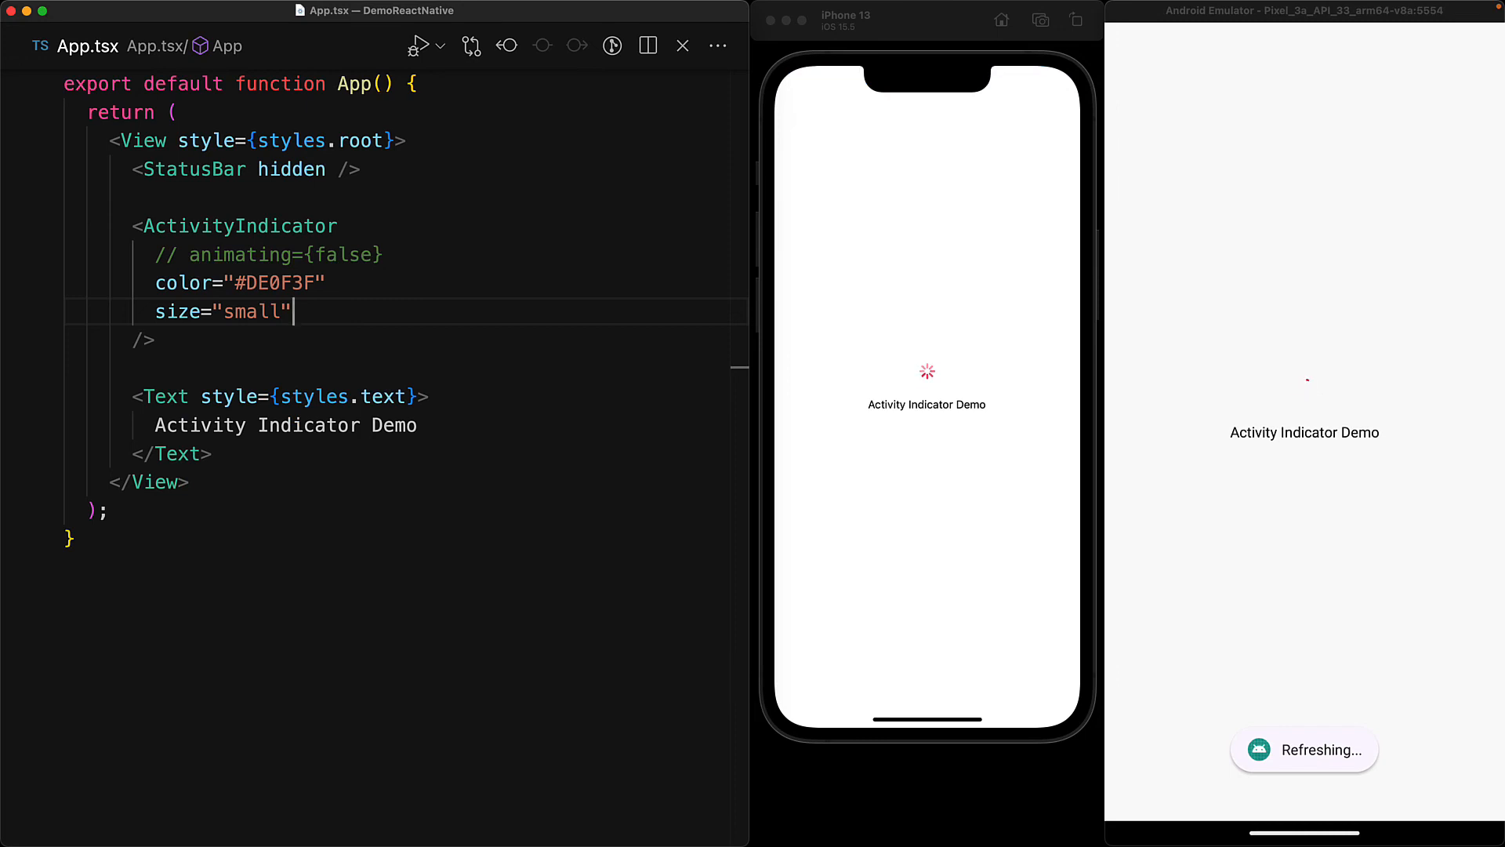
double_click(252, 311)
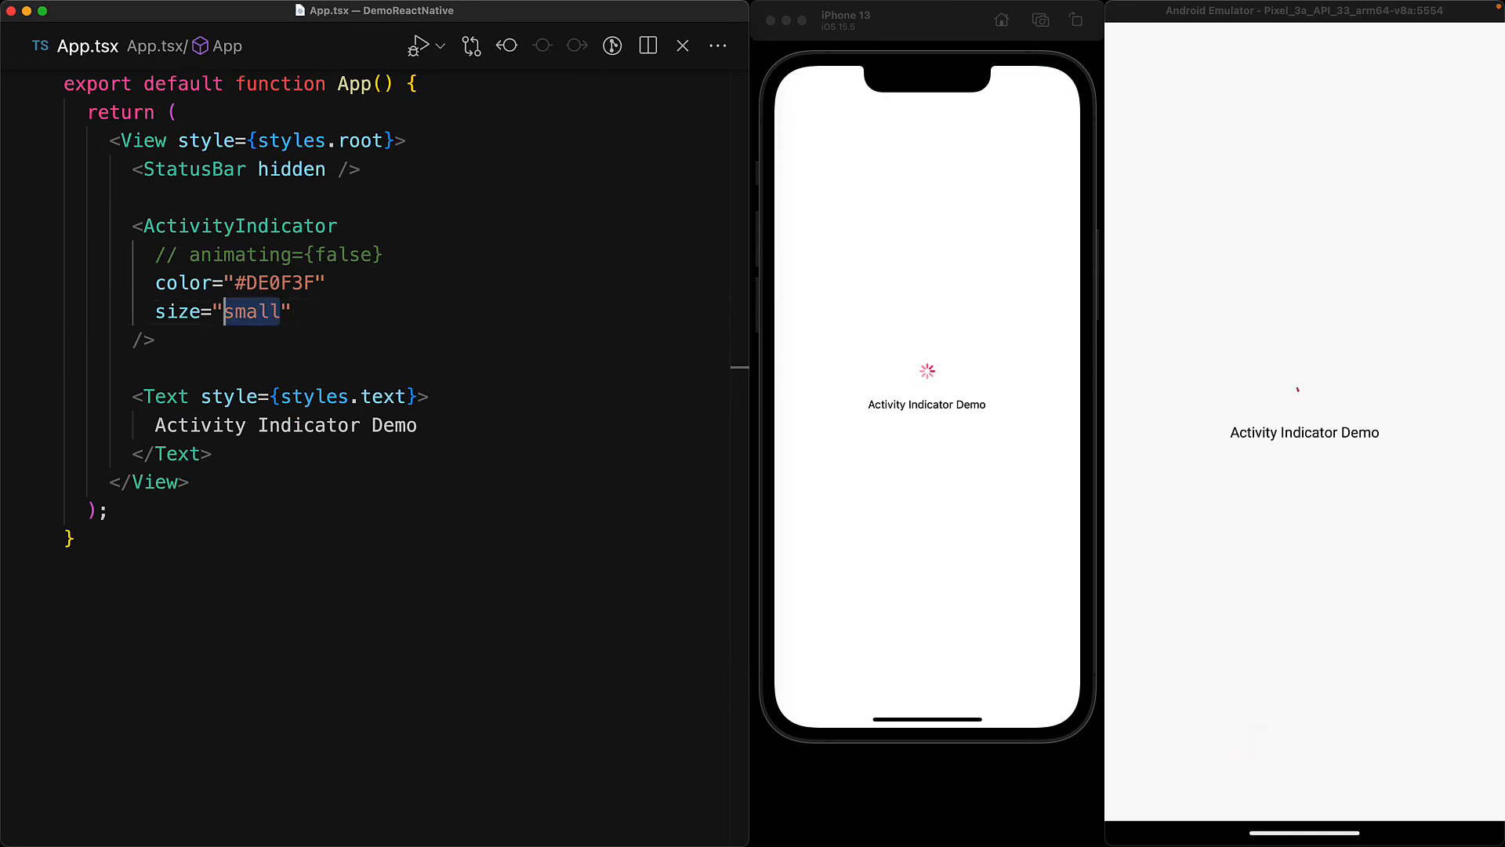
key(Delete)
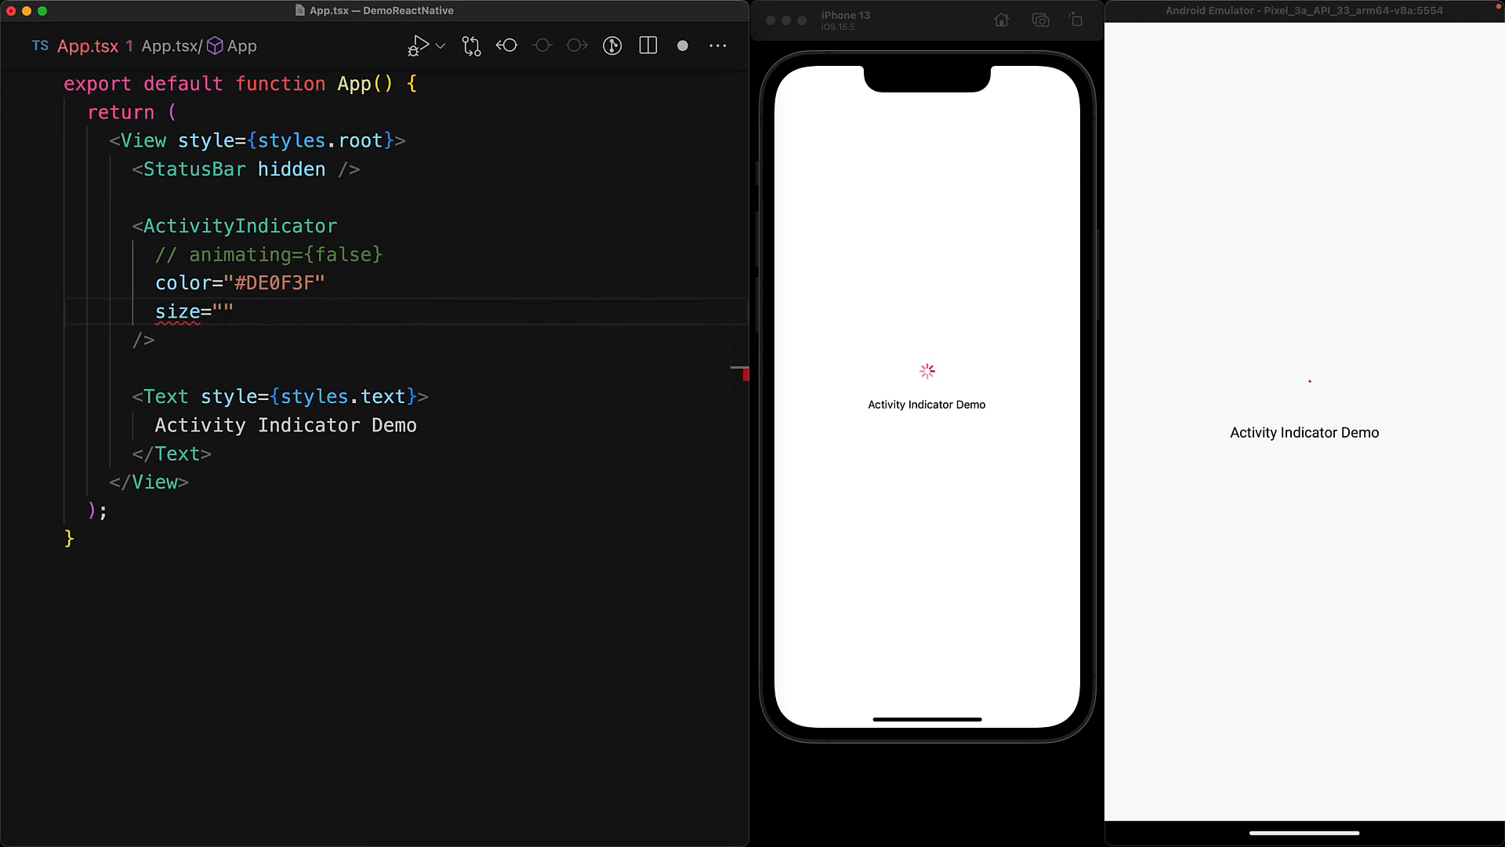